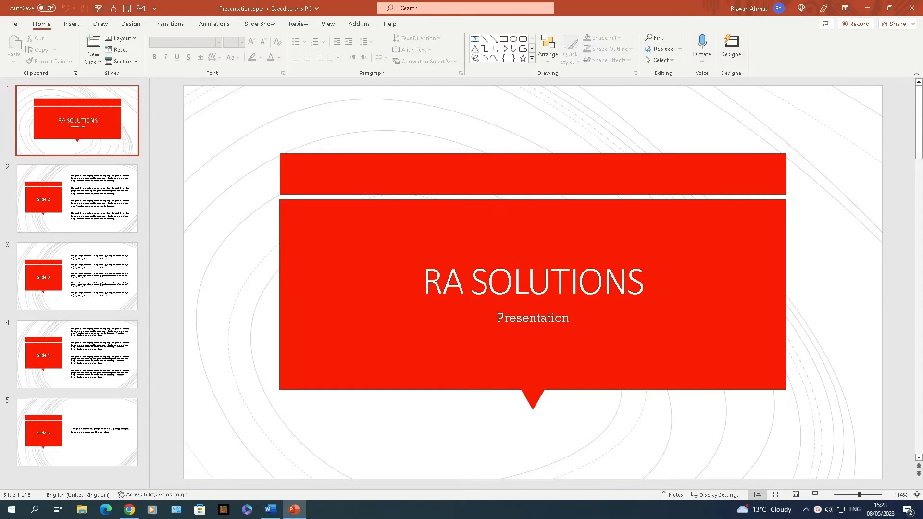
mouse_move(365, 317)
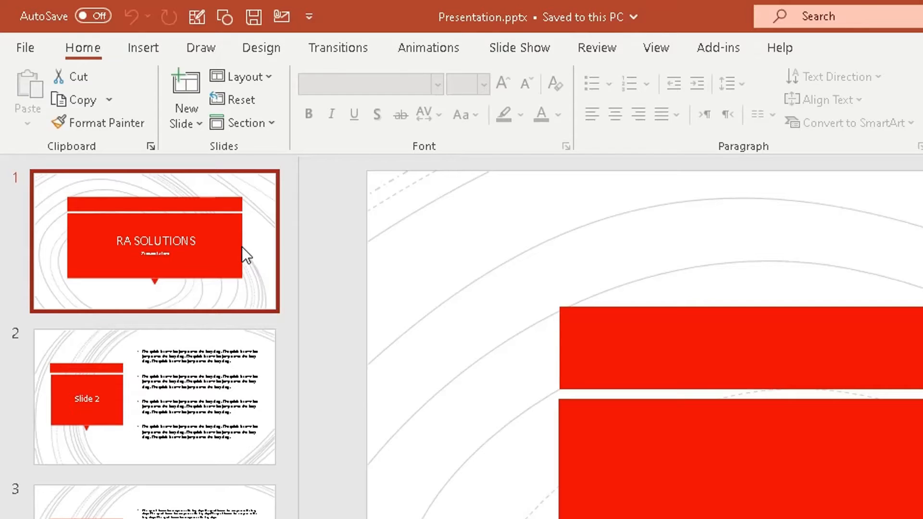
mouse_move(302, 186)
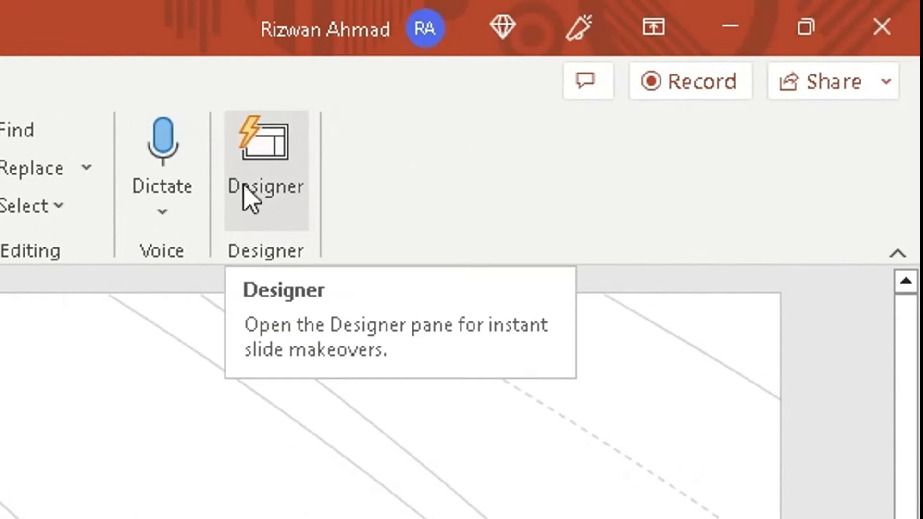
mouse_move(237, 301)
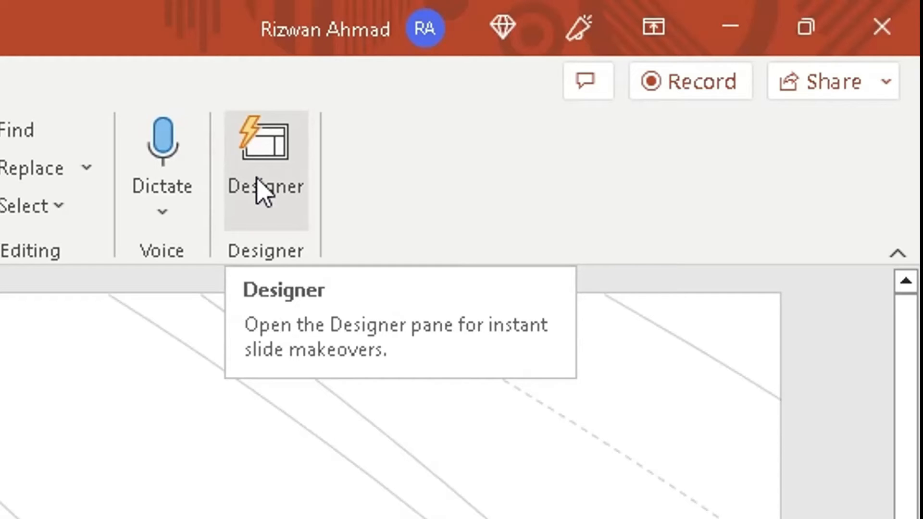
- Show the Designer's layout ideas for the RA SOLUTIONS title slide
left_click(265, 159)
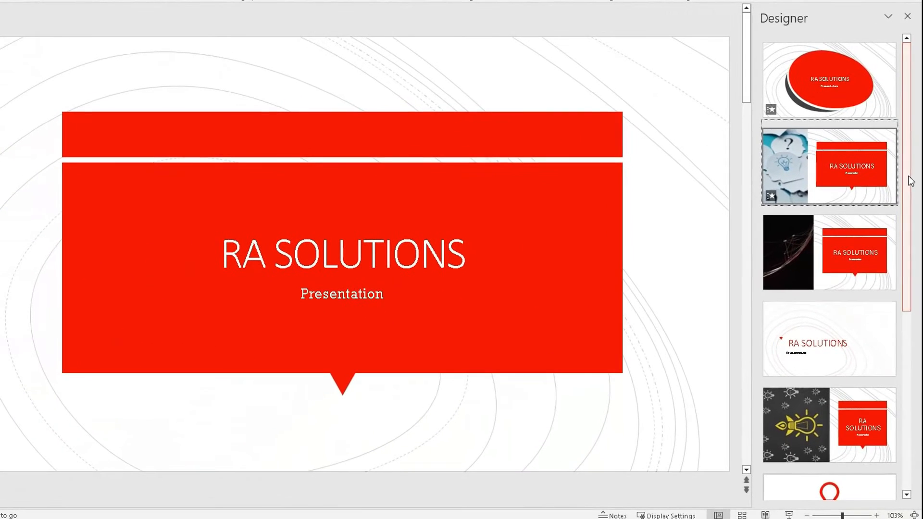
- Apply the Designer idea with a large red light bulb above a red RA SOLUTIONS banner
scroll("down", 3)
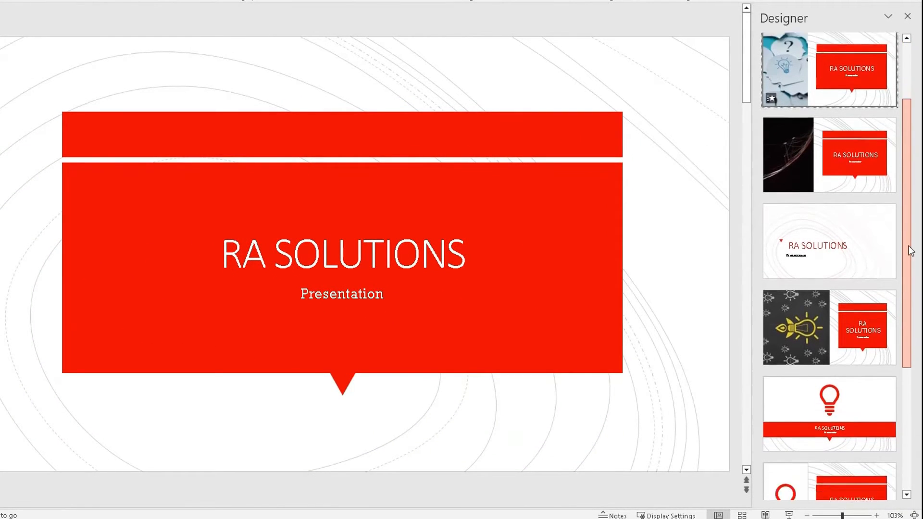
scroll("down", 3)
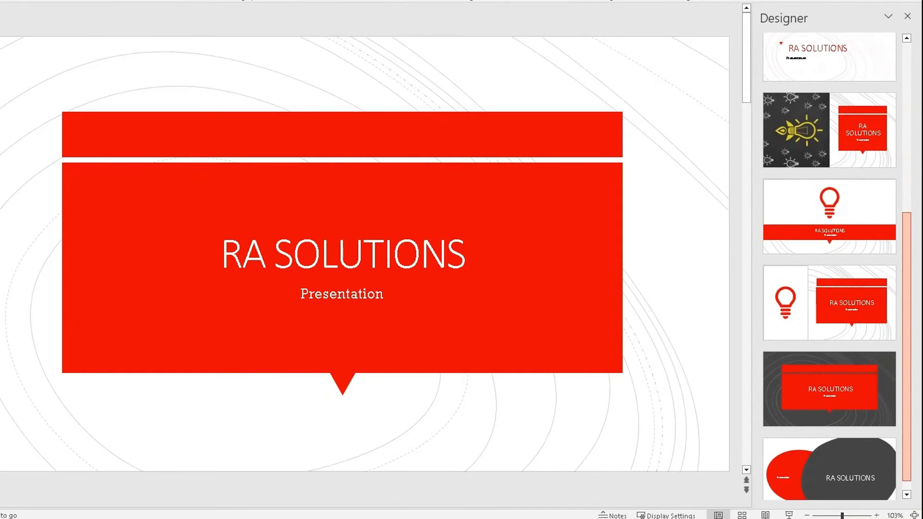
scroll("down", 3)
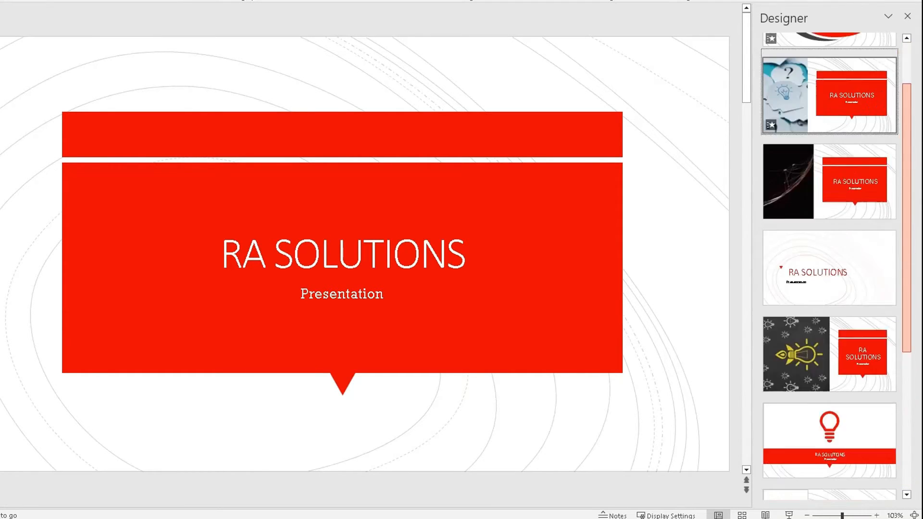
scroll("down", 3)
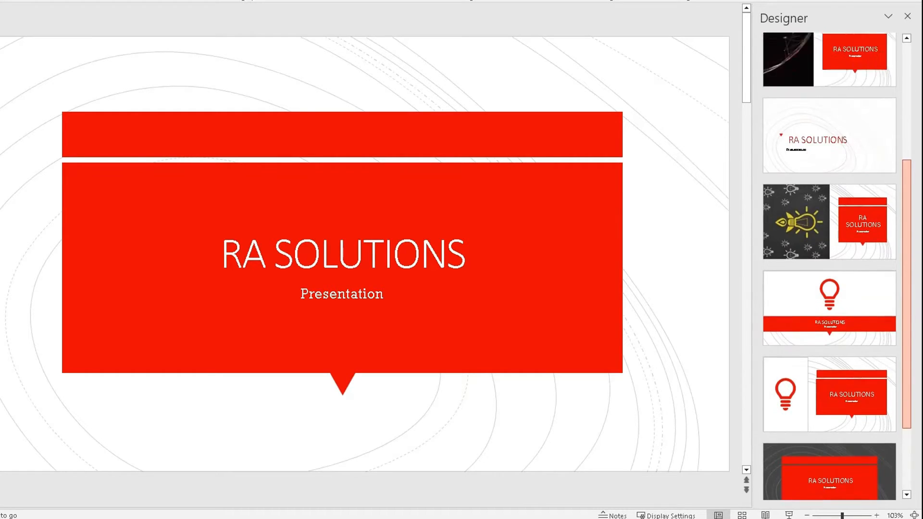
scroll("down", 3)
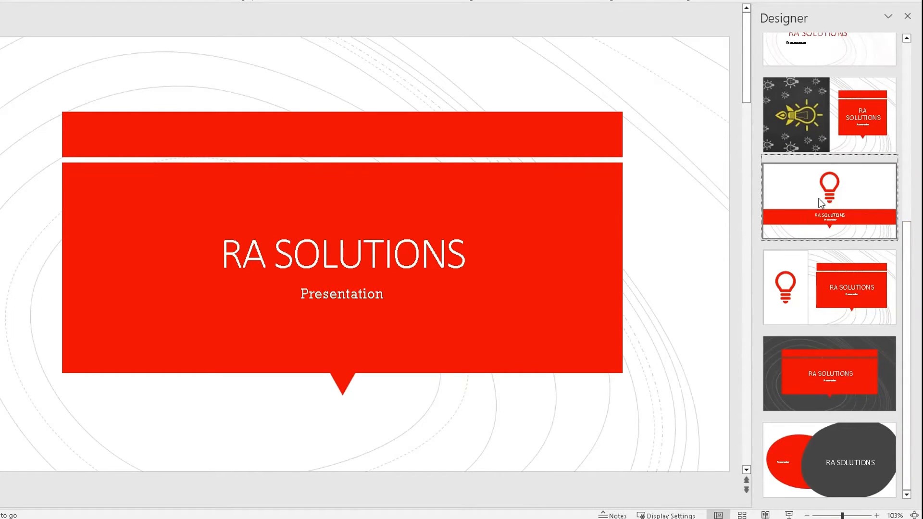
left_click(829, 194)
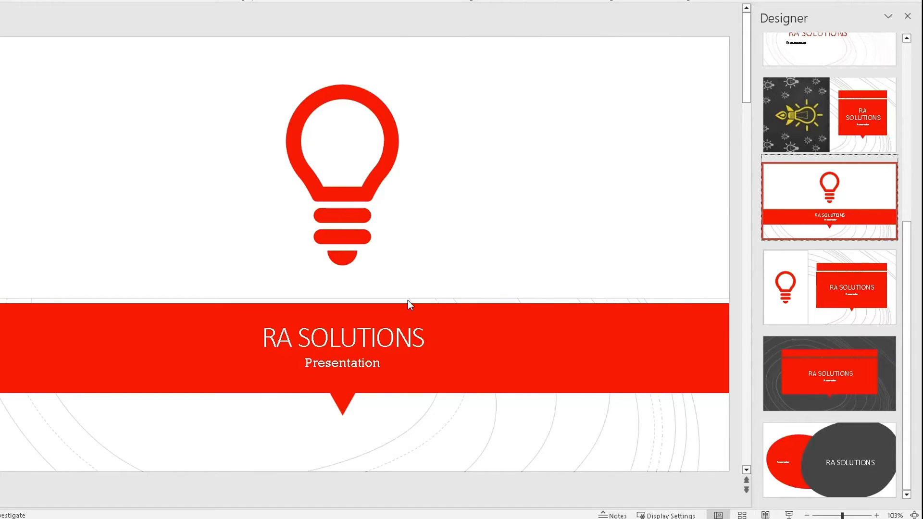
mouse_move(394, 291)
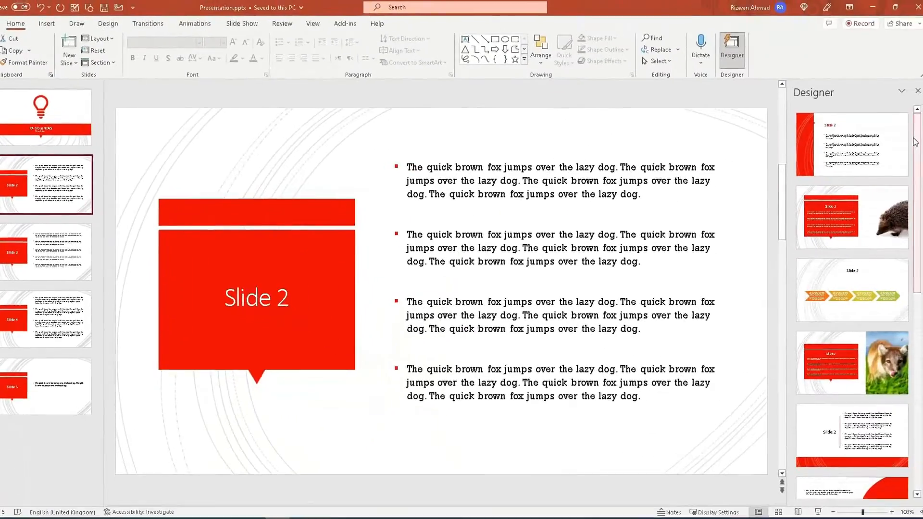
- Apply the orange-to-green chevron idea so Slide 2's four bullets become a coloured chevron row
scroll("down", 3)
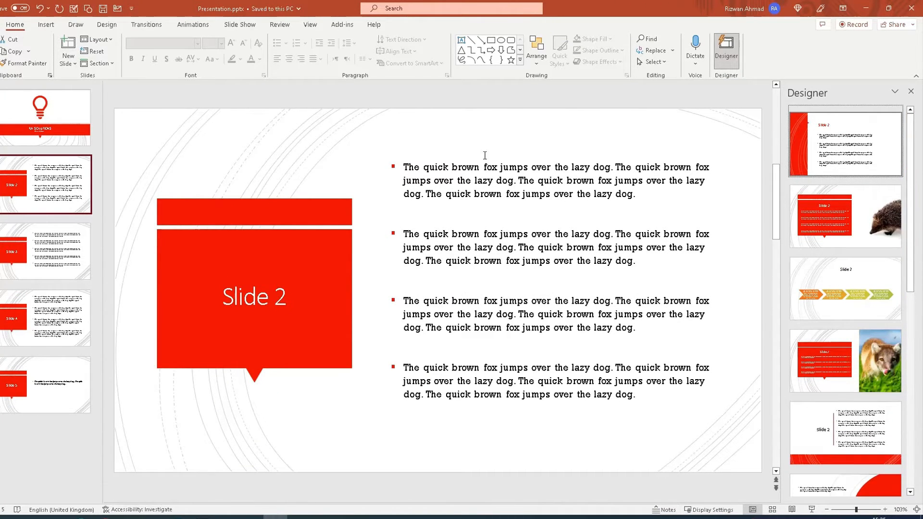
mouse_move(578, 154)
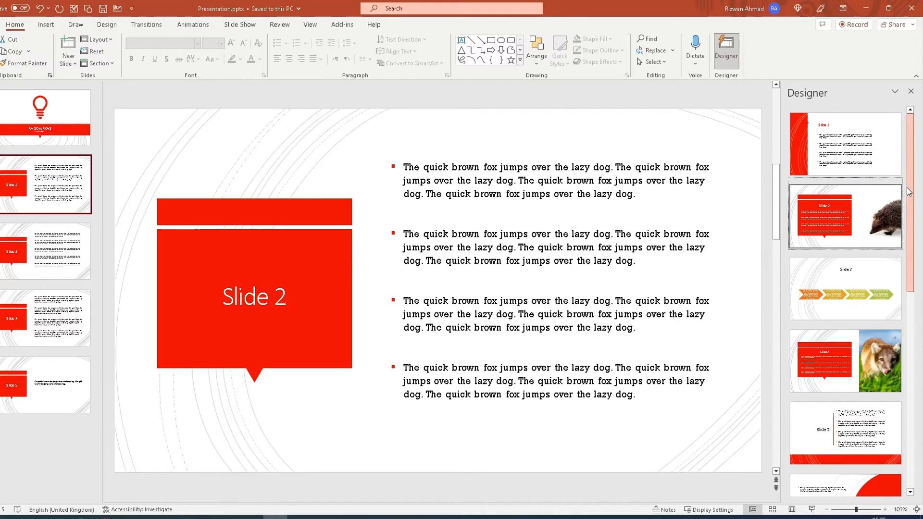
scroll("down", 3)
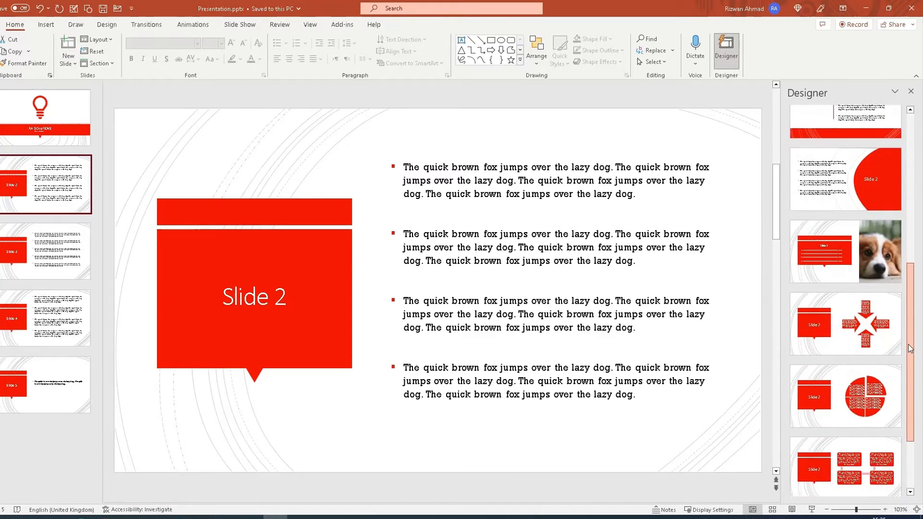
left_click(845, 207)
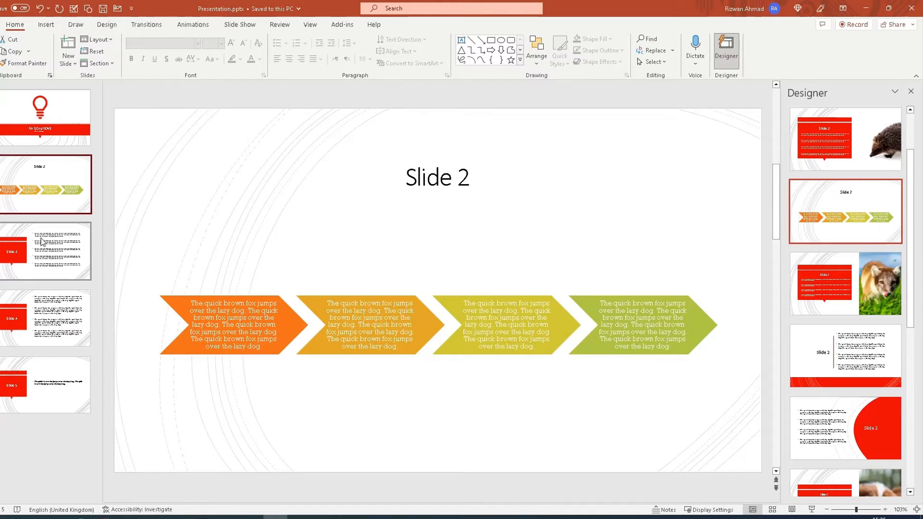
- Select slide 3 and apply the idea turning its five bullets into red arrows around a star
left_click(46, 251)
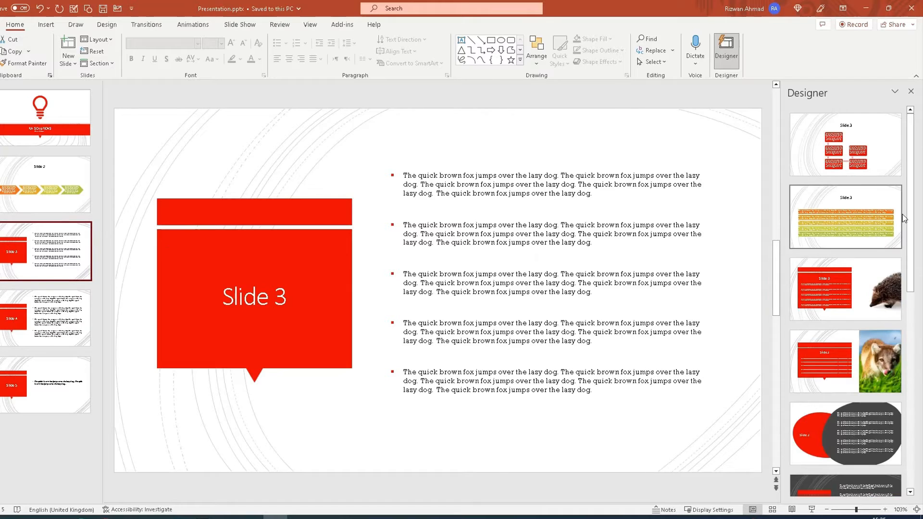
scroll("down", 3)
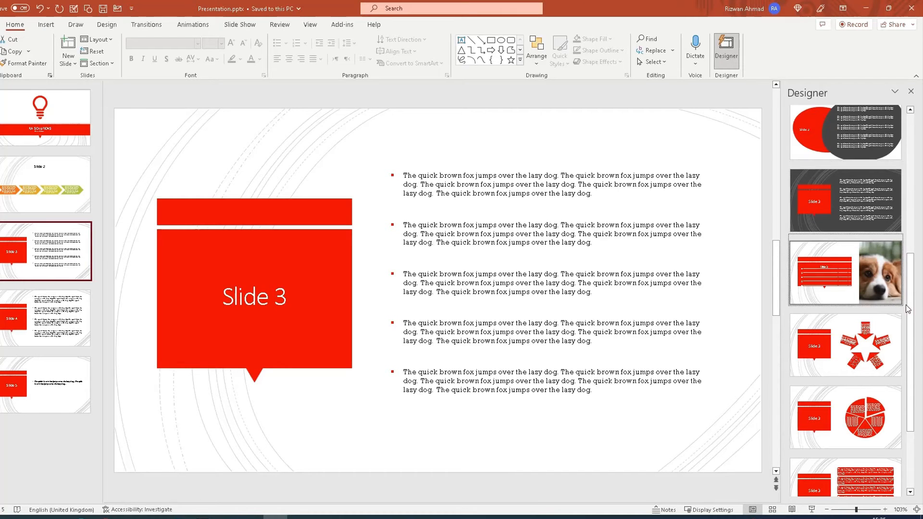
scroll("down", 3)
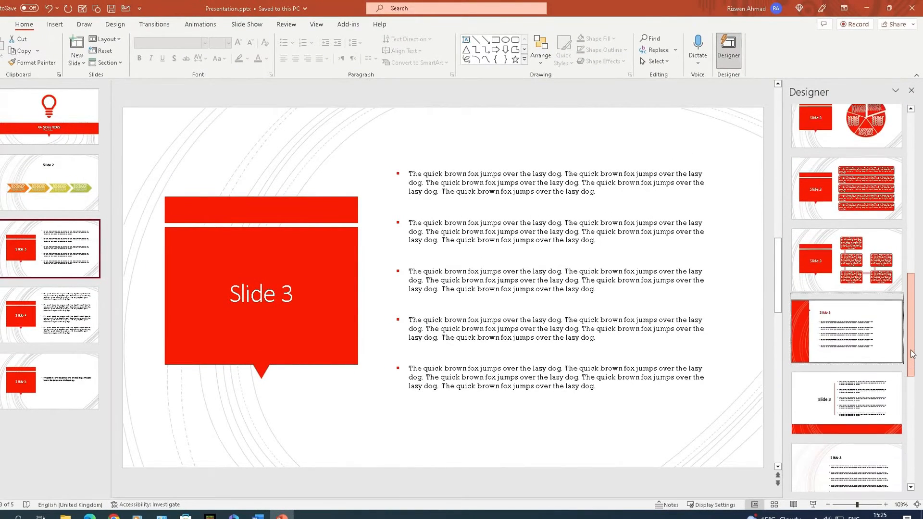
scroll("down", 3)
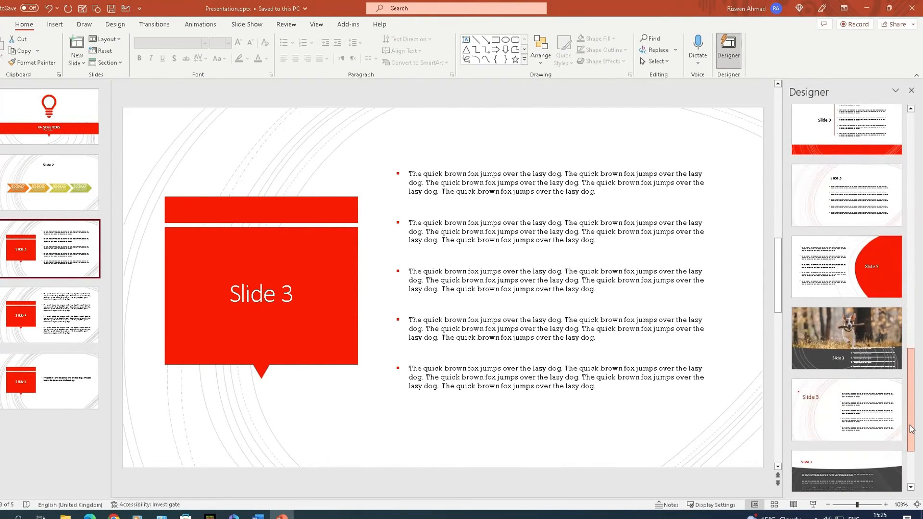
scroll("down", 3)
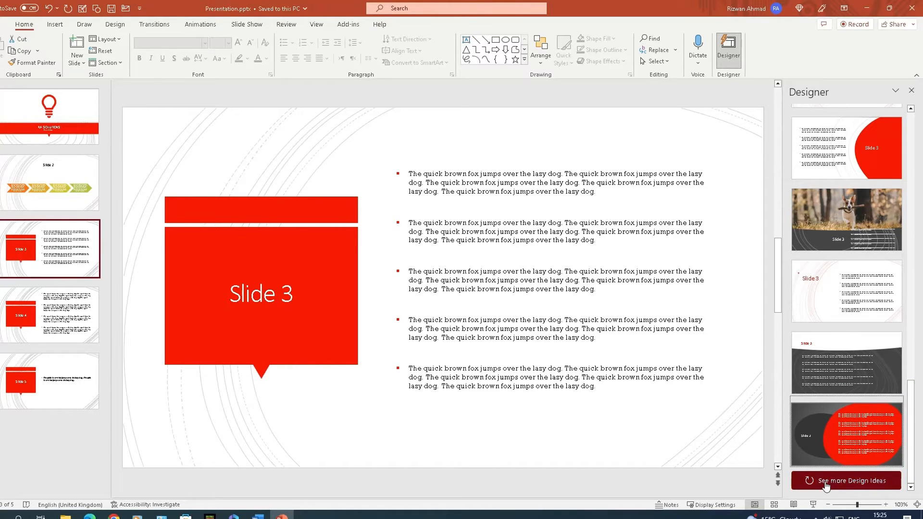
scroll("down", 3)
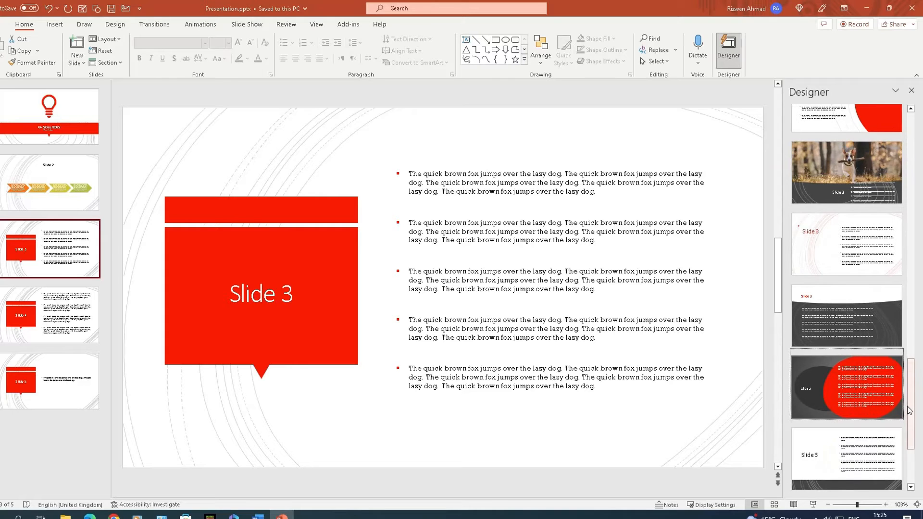
scroll("down", 3)
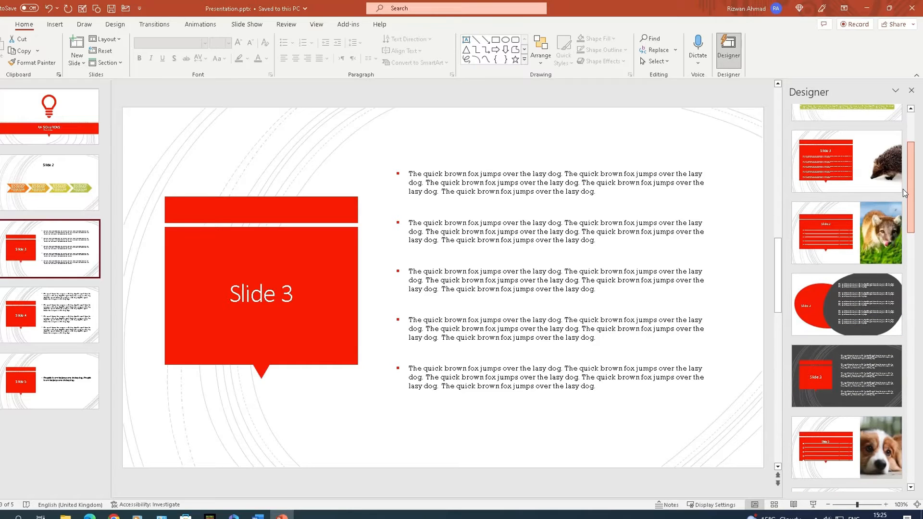
left_click(850, 282)
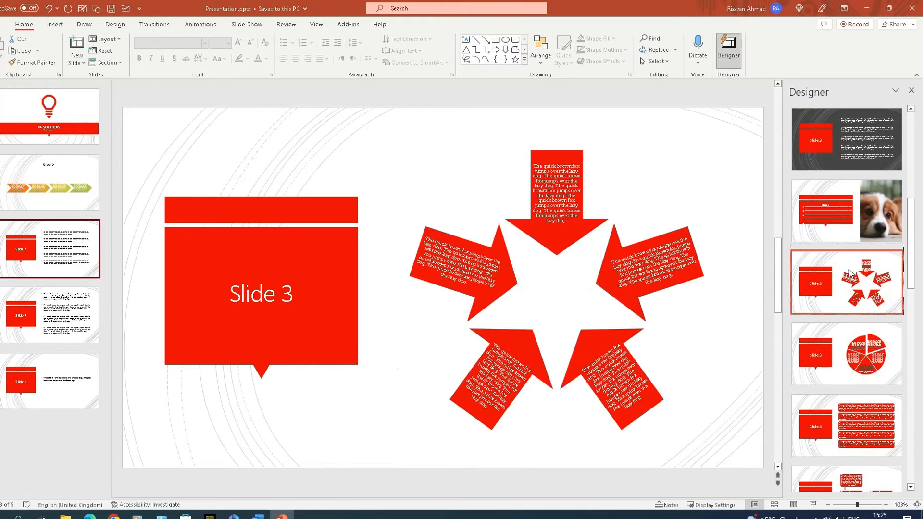
- Apply the cross-arrows idea to slide 4, then select slide 5 for its design ideas
left_click(48, 313)
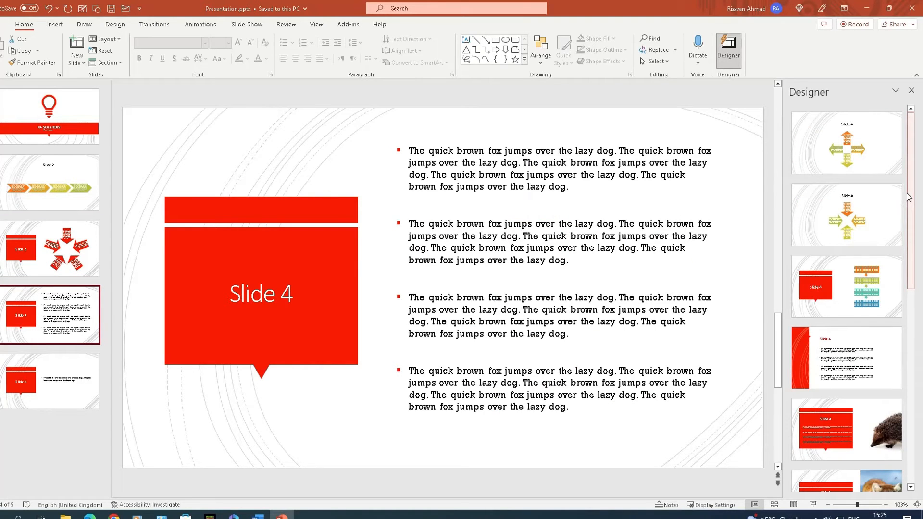
left_click(859, 214)
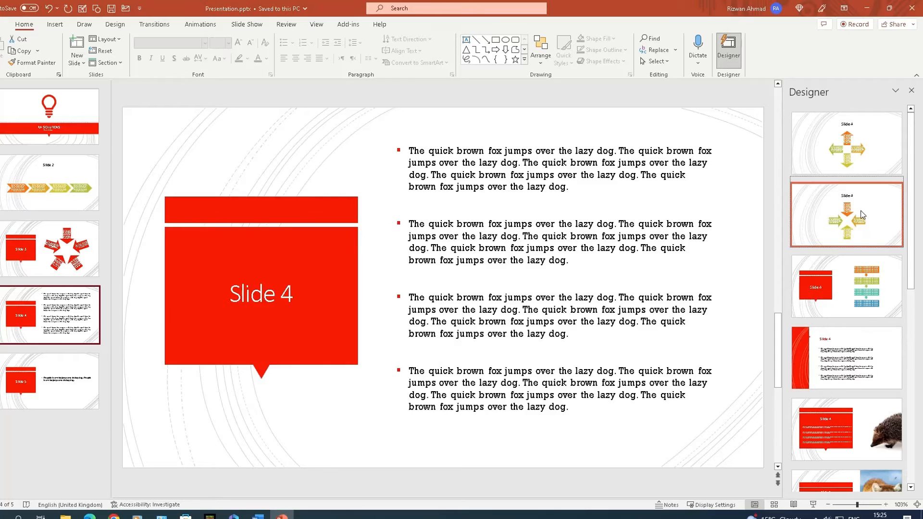
left_click(48, 381)
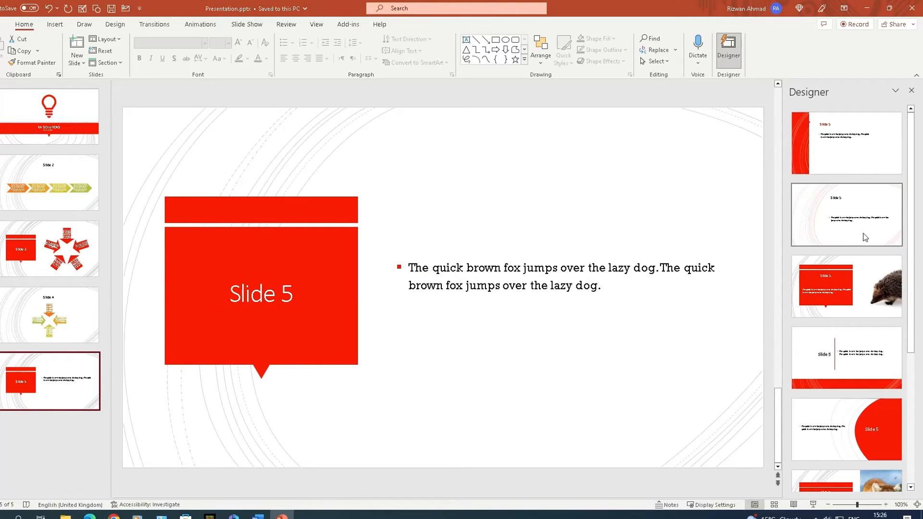
- Apply a Designer idea to slide 5 before returning to the light bulb title slide
left_click(845, 215)
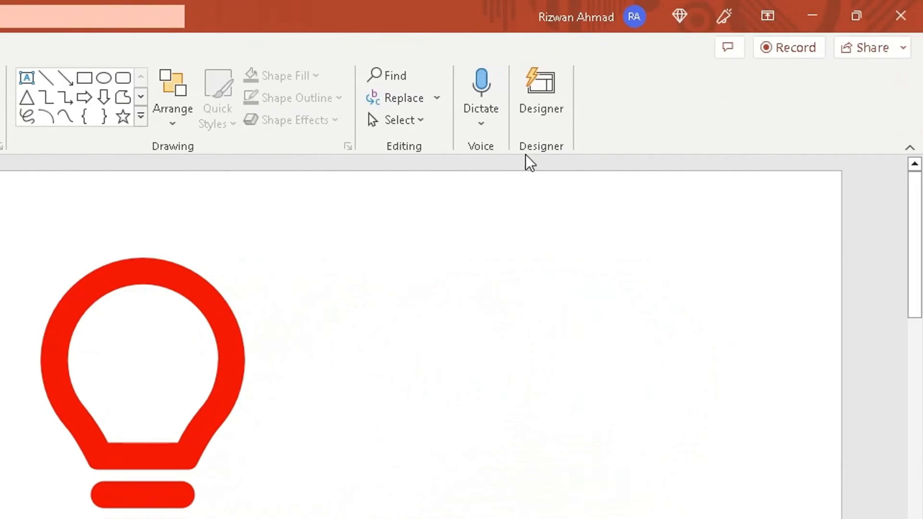
- Reopen Designer and apply the idea placing the red light bulb in an outlined callout box above the title
left_click(540, 86)
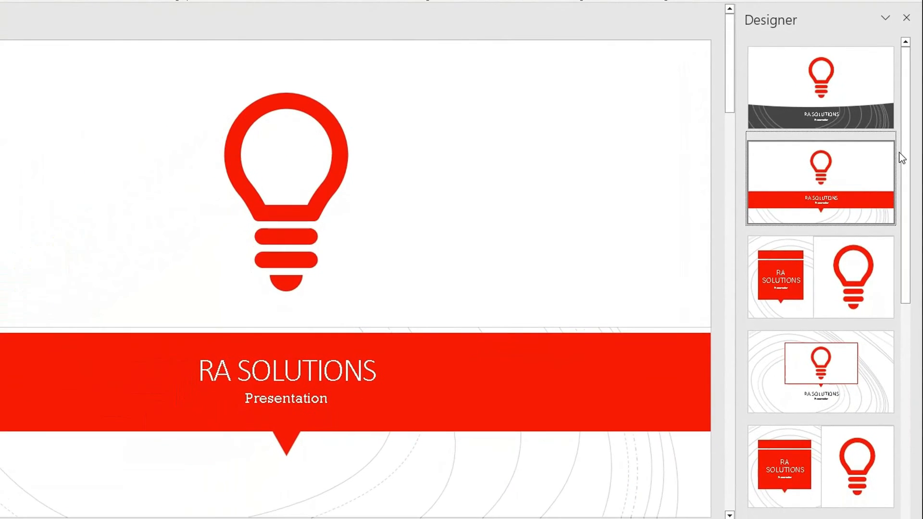
scroll("down", 3)
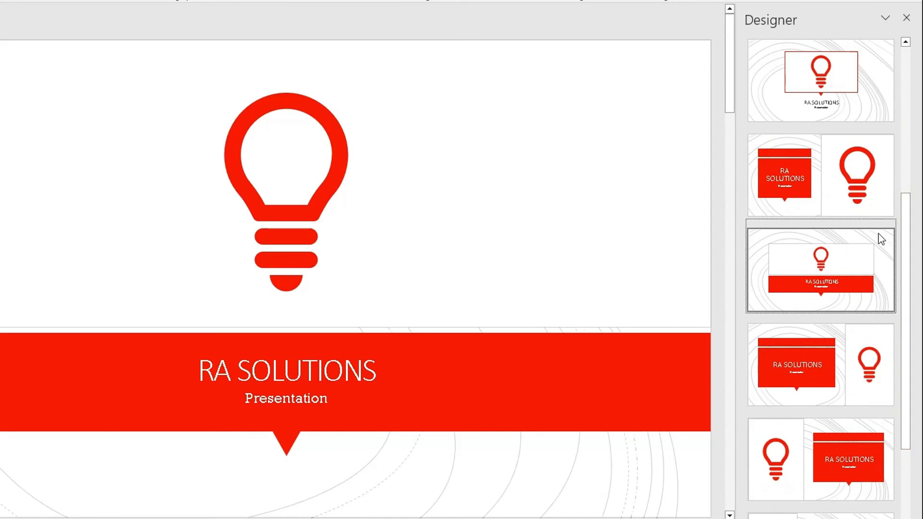
scroll("down", 3)
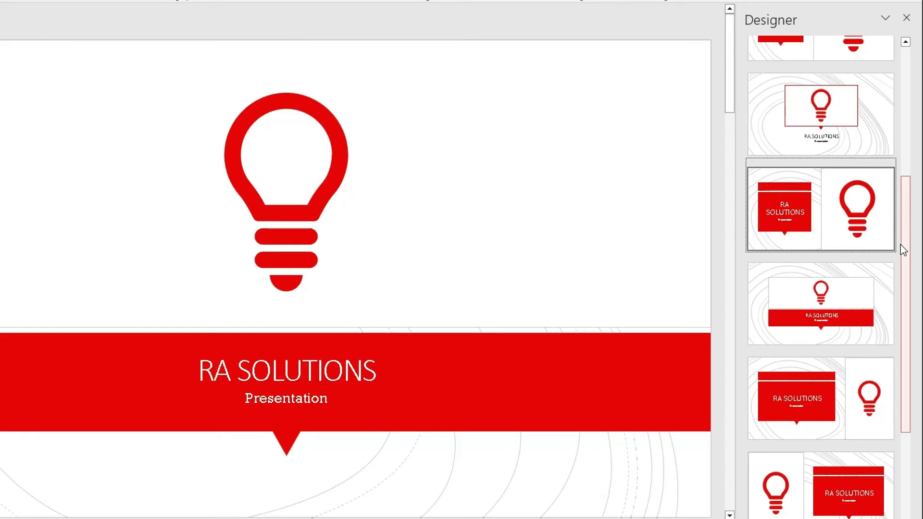
scroll("down", 3)
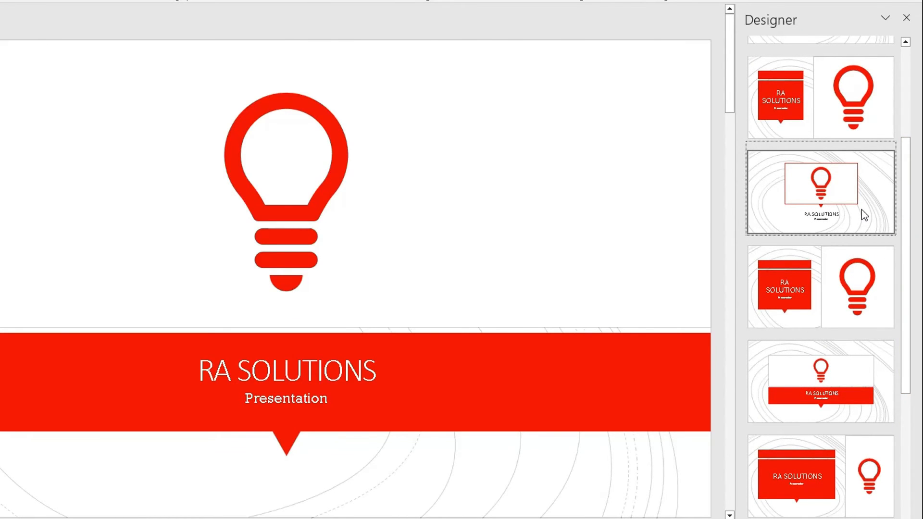
left_click(819, 190)
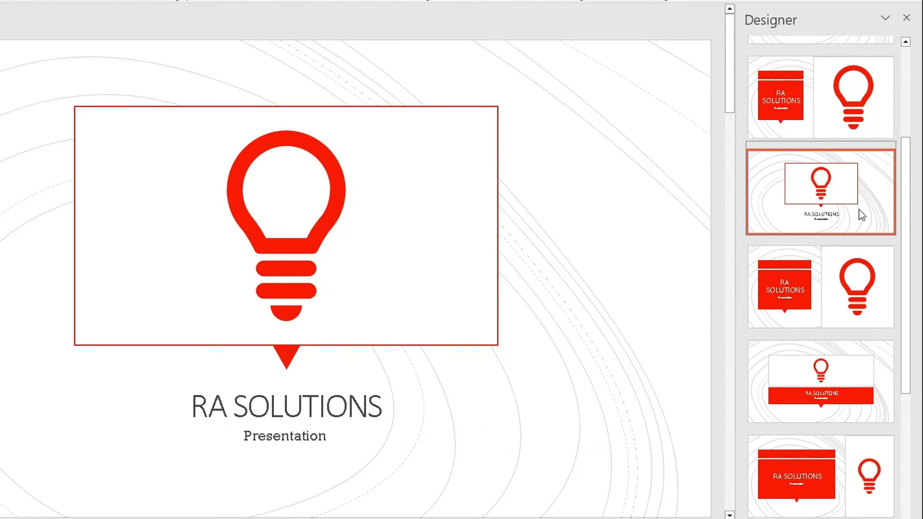